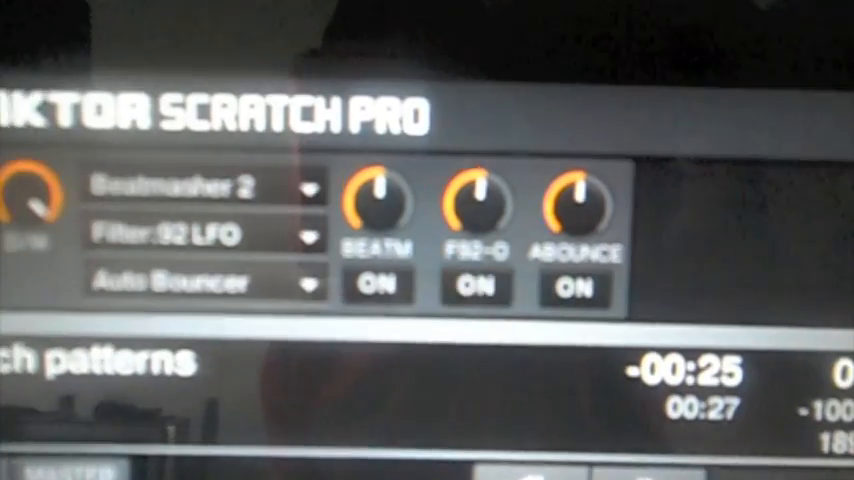
Step: Switch on the Filter:92 LFO effect in the FX unit so all three effects are active
click(477, 258)
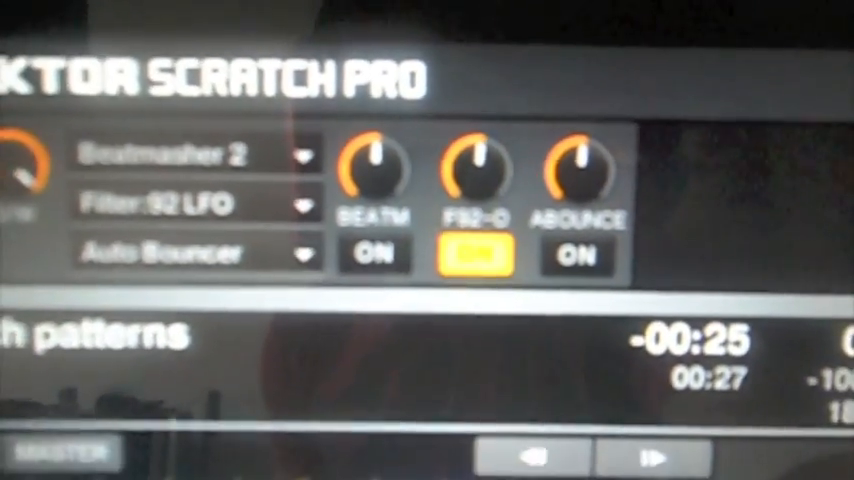